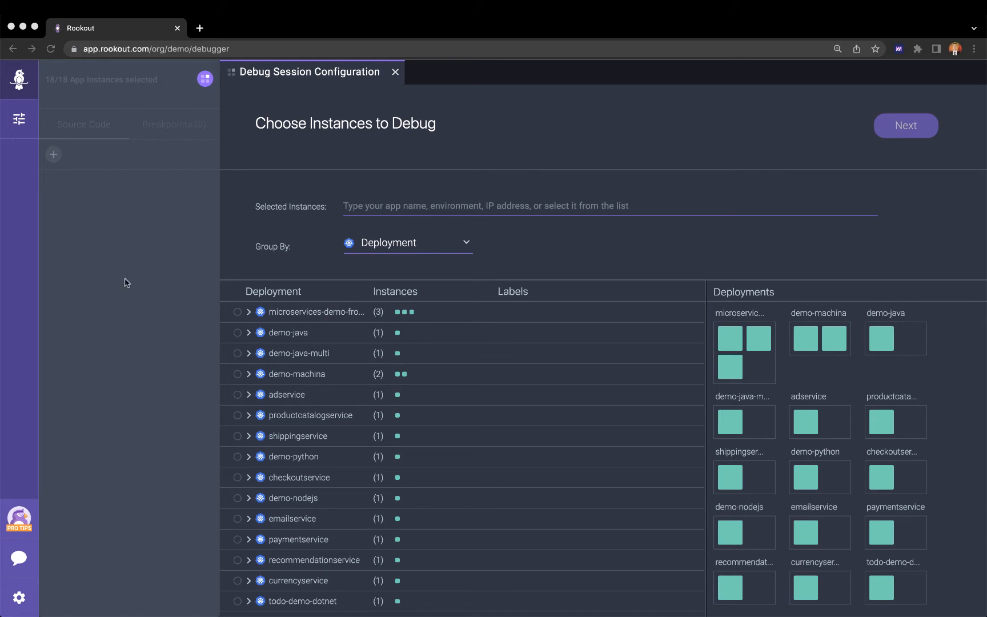
mouse_move(237, 268)
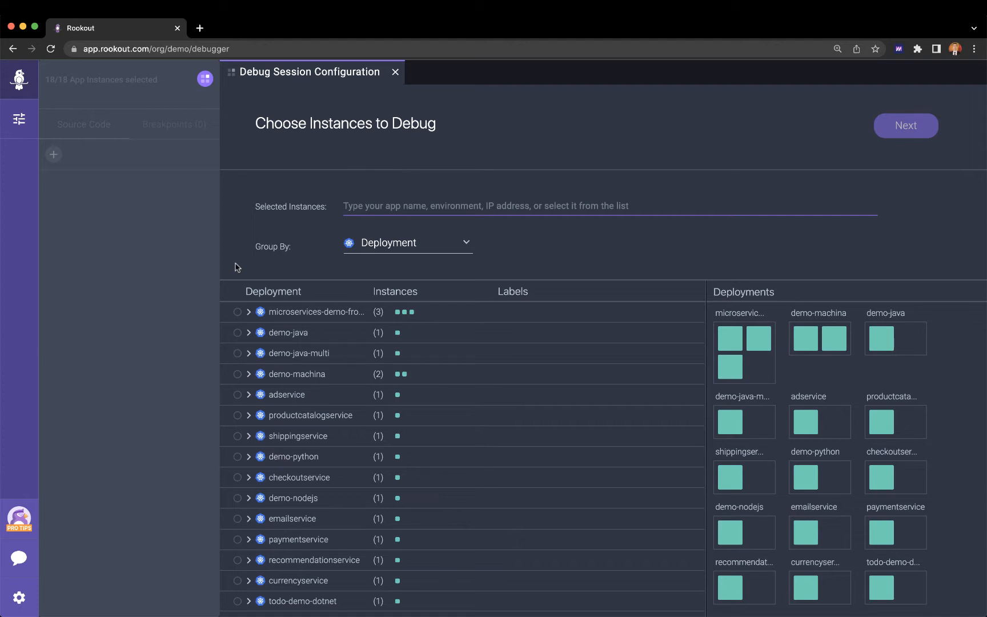
mouse_move(193, 356)
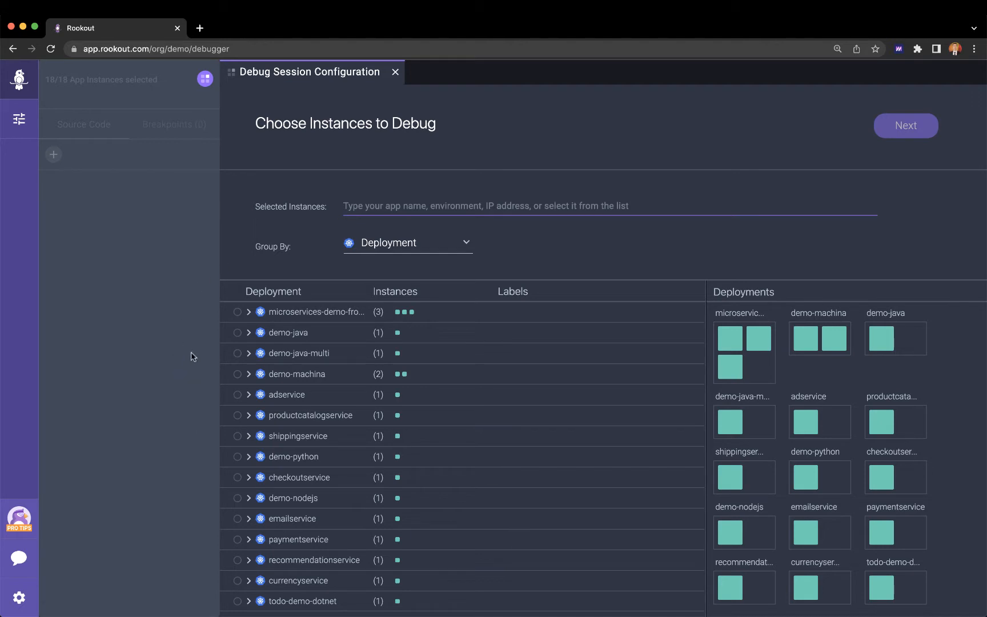
mouse_move(206, 340)
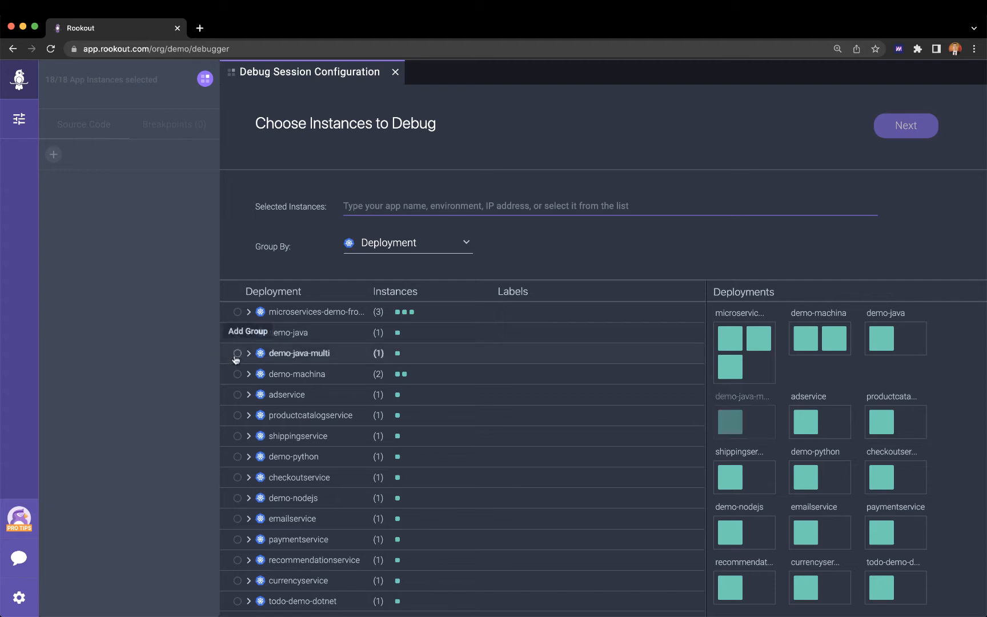
mouse_move(238, 355)
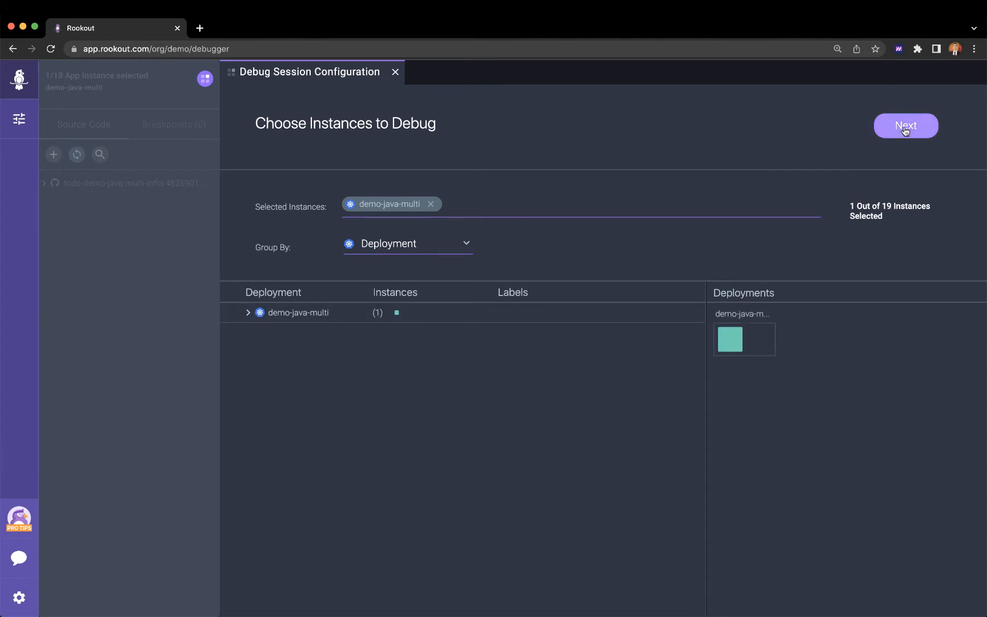
Step: Start debugging the selected demo-java-multi instance via Next
click(905, 126)
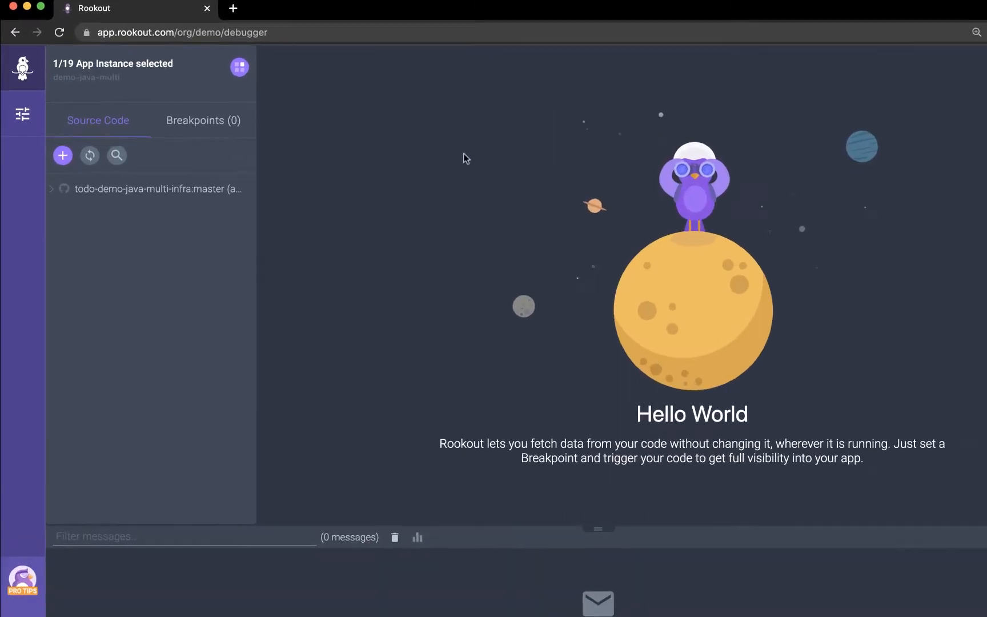
Step: Drill through src/main/java/com/rookout/tutorial and open TodoController.java
click(51, 188)
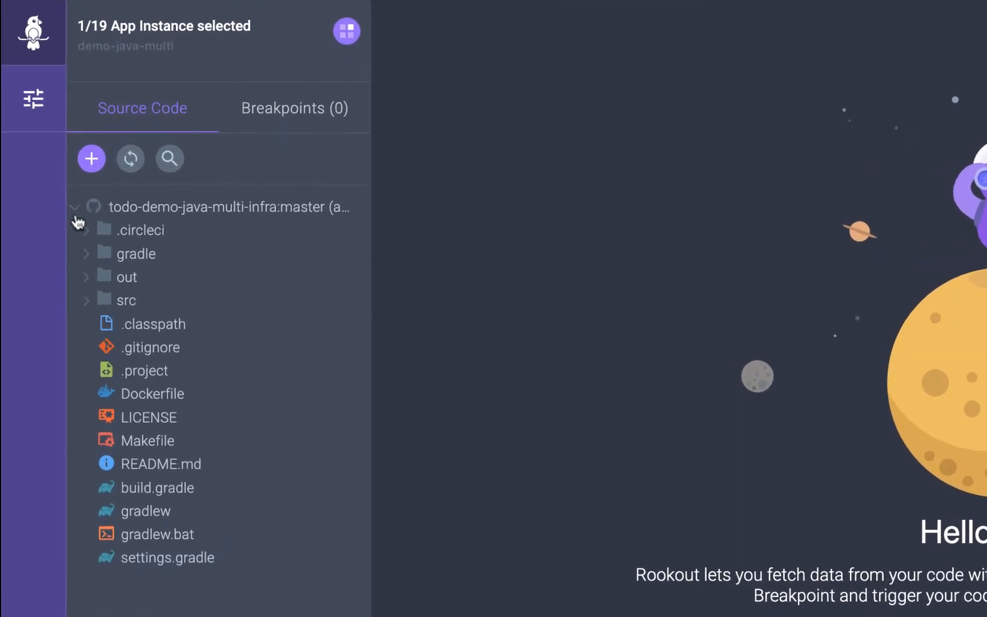
click(85, 300)
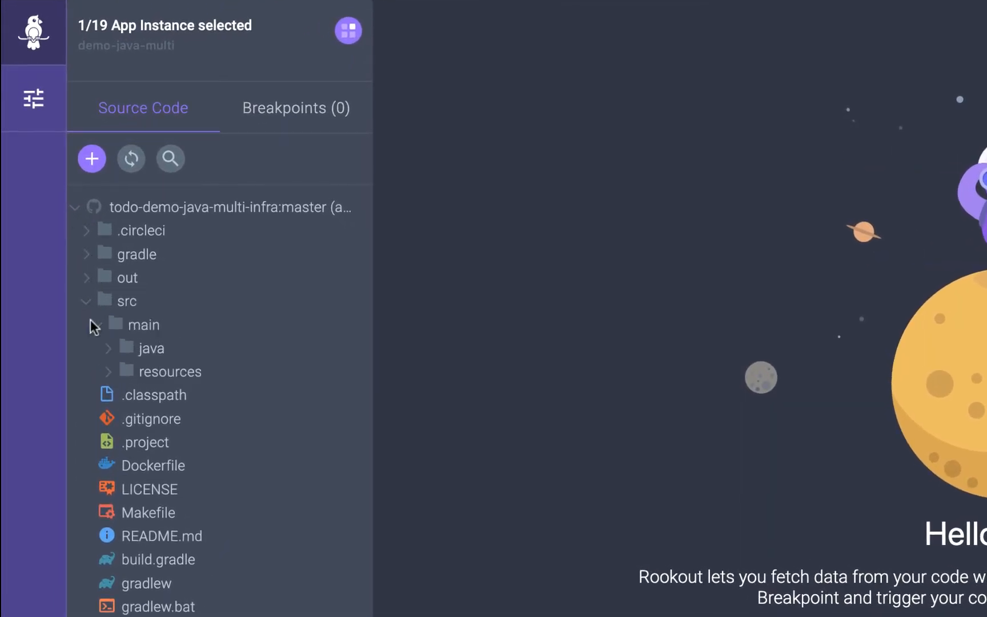
click(151, 348)
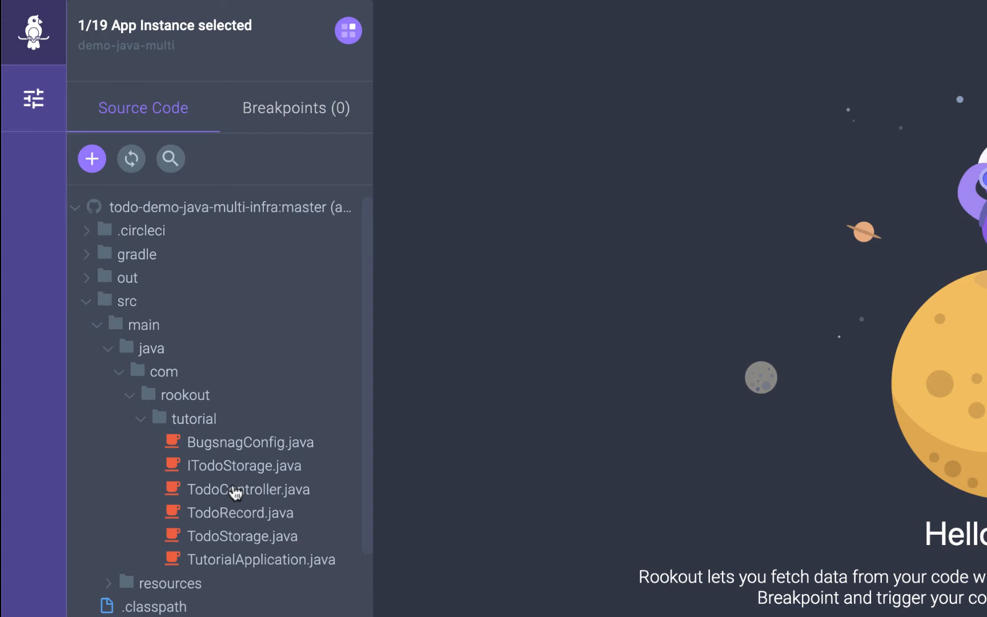
click(246, 490)
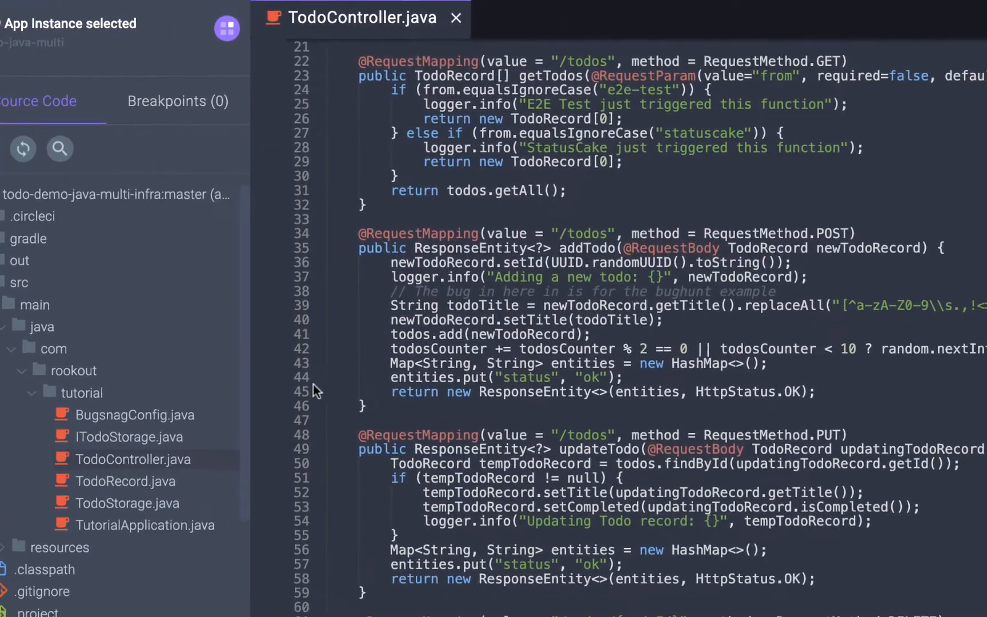
Step: Set a breakpoint on the addTodo return line 45 and capture its snapshot locals
click(315, 391)
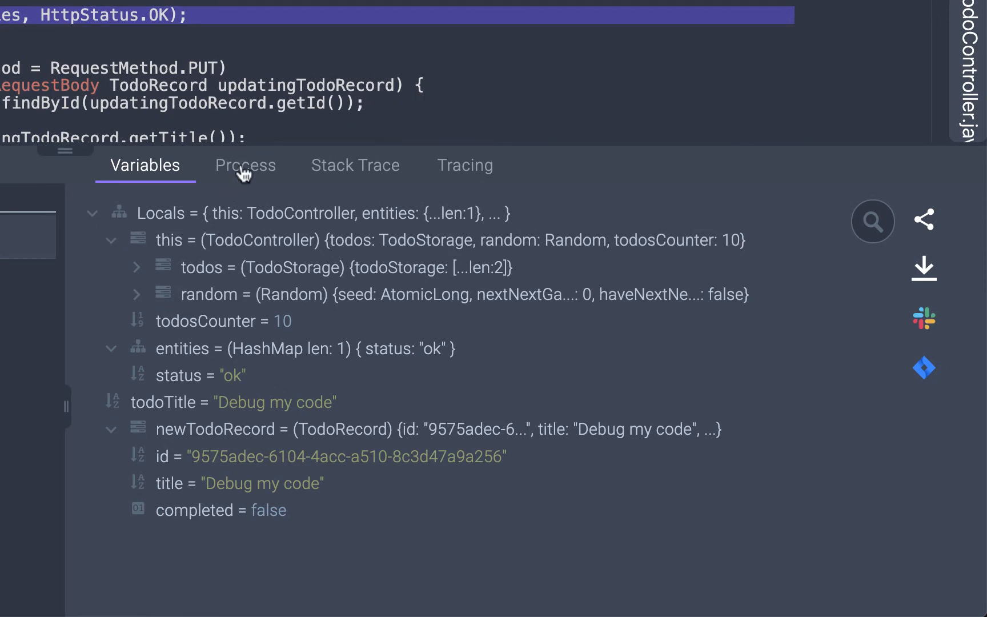
Step: Review the snapshot's Process details and its Stack Trace
click(246, 165)
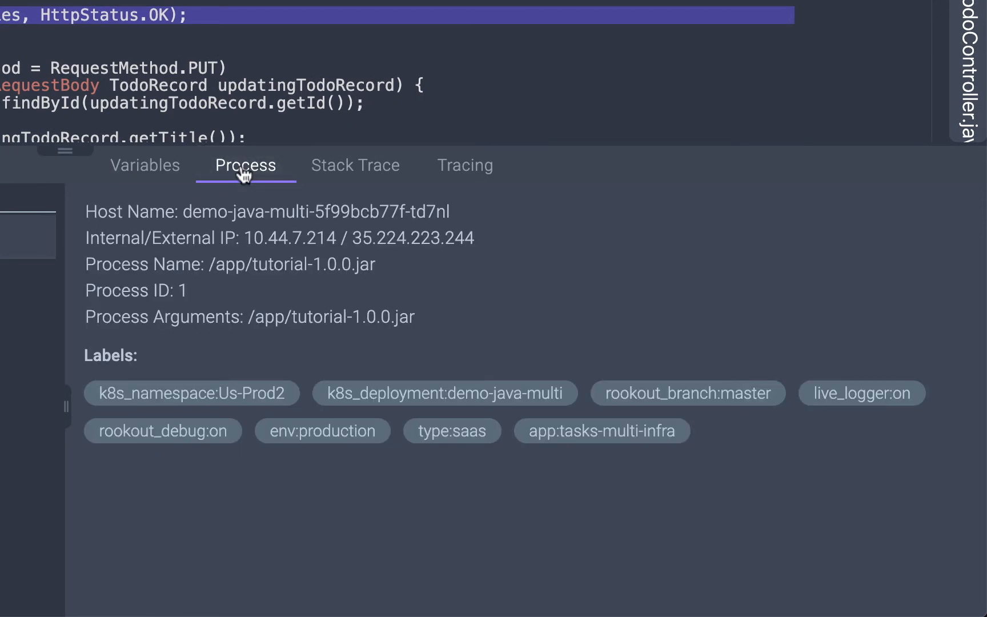
click(354, 164)
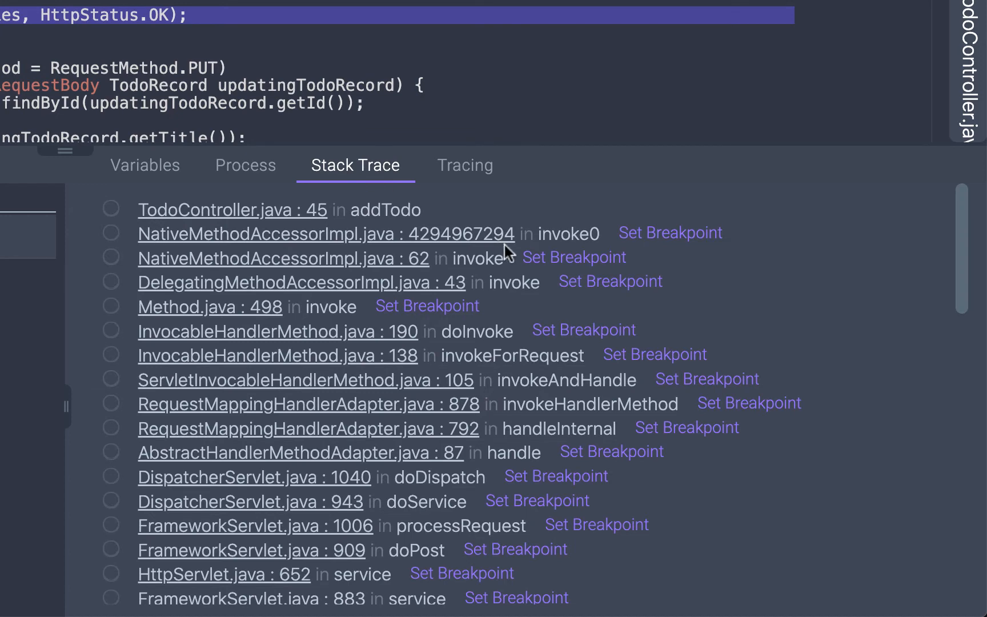
scroll(down, 3)
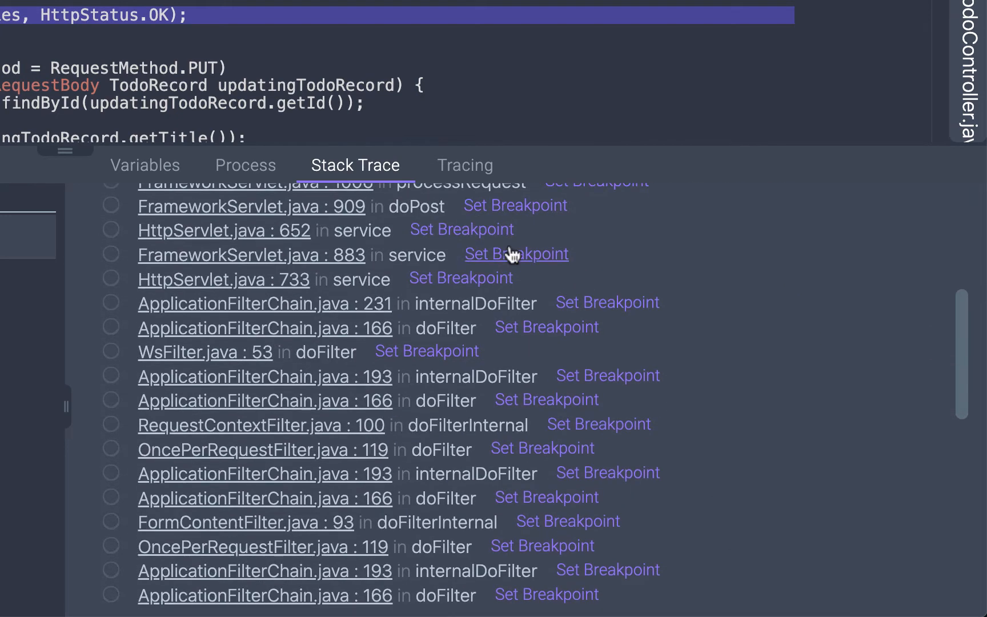
Step: Show the Tracing data with the raw Jaeger span for addTodo expanded
click(465, 164)
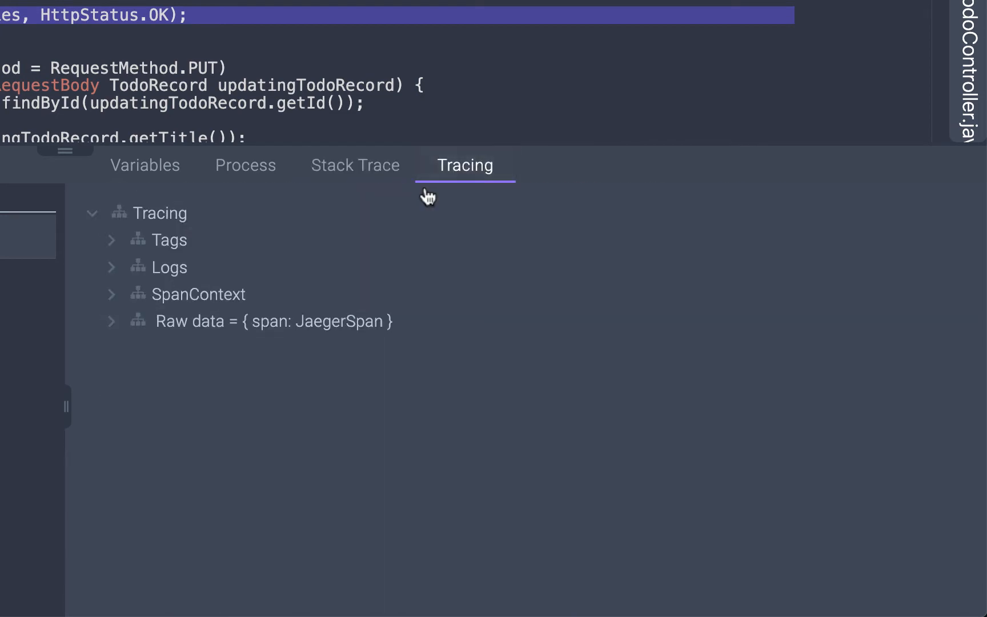
click(112, 319)
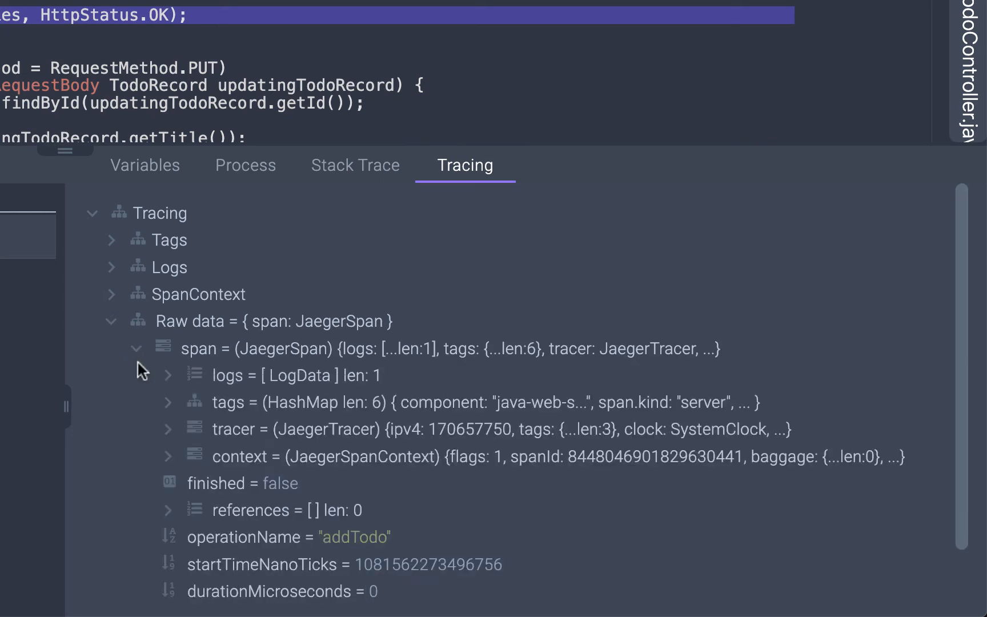